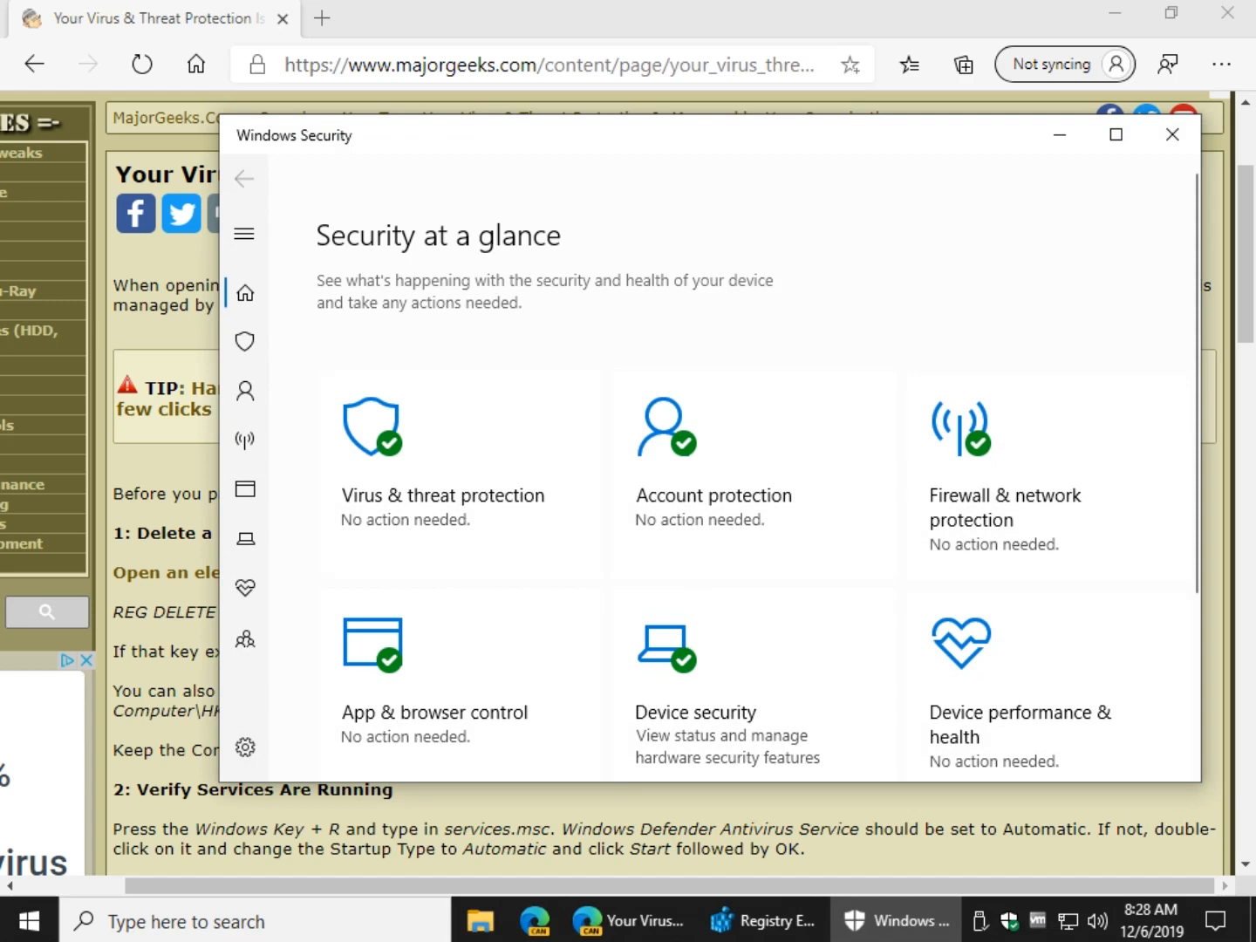
Step: Minimize the Windows Security overview to bring back the MajorGeeks virus protection article
click(1171, 135)
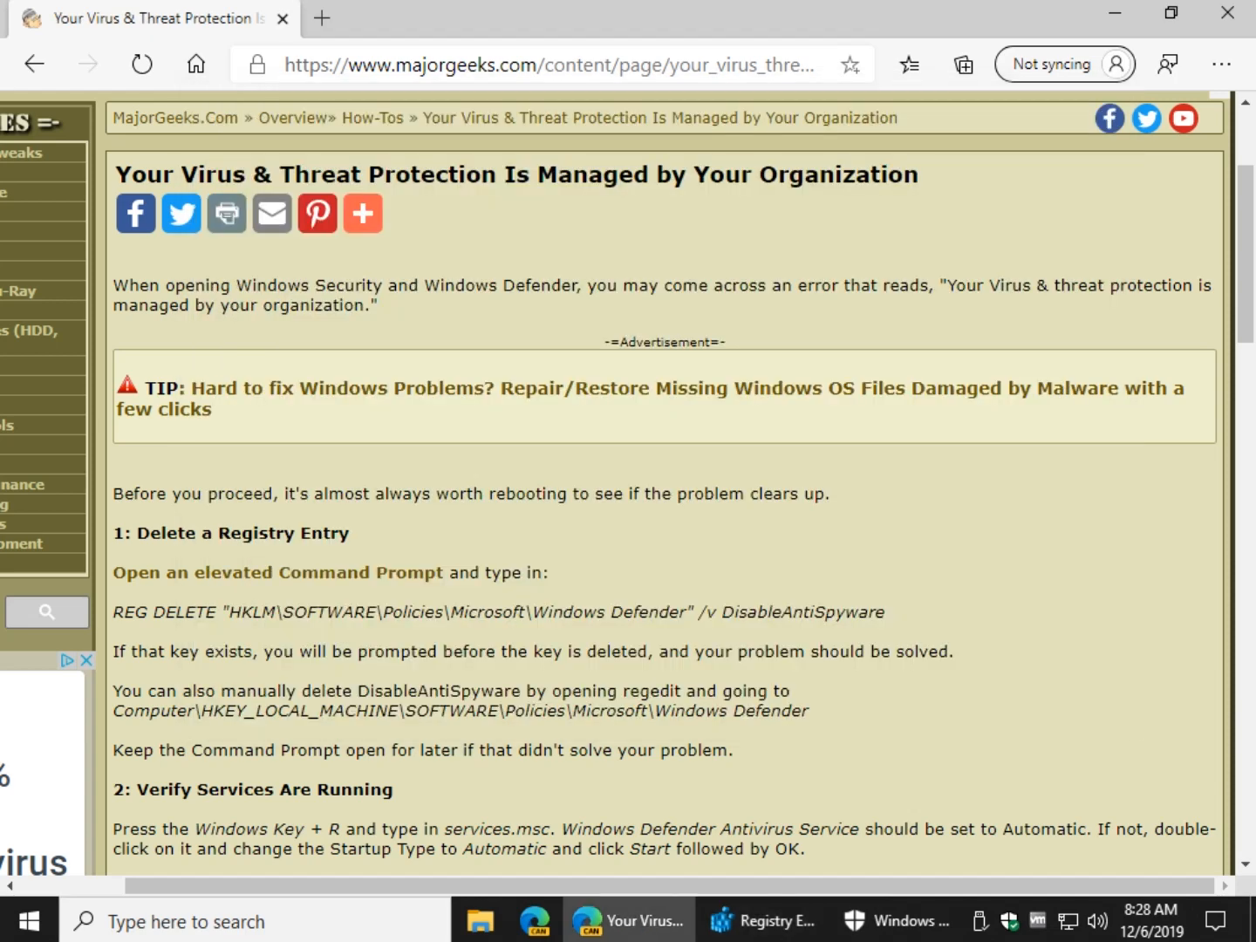
Step: Search 'cmd' from Start and launch Command Prompt as administrator, accepting the UAC prompt
drag(114, 710, 809, 710)
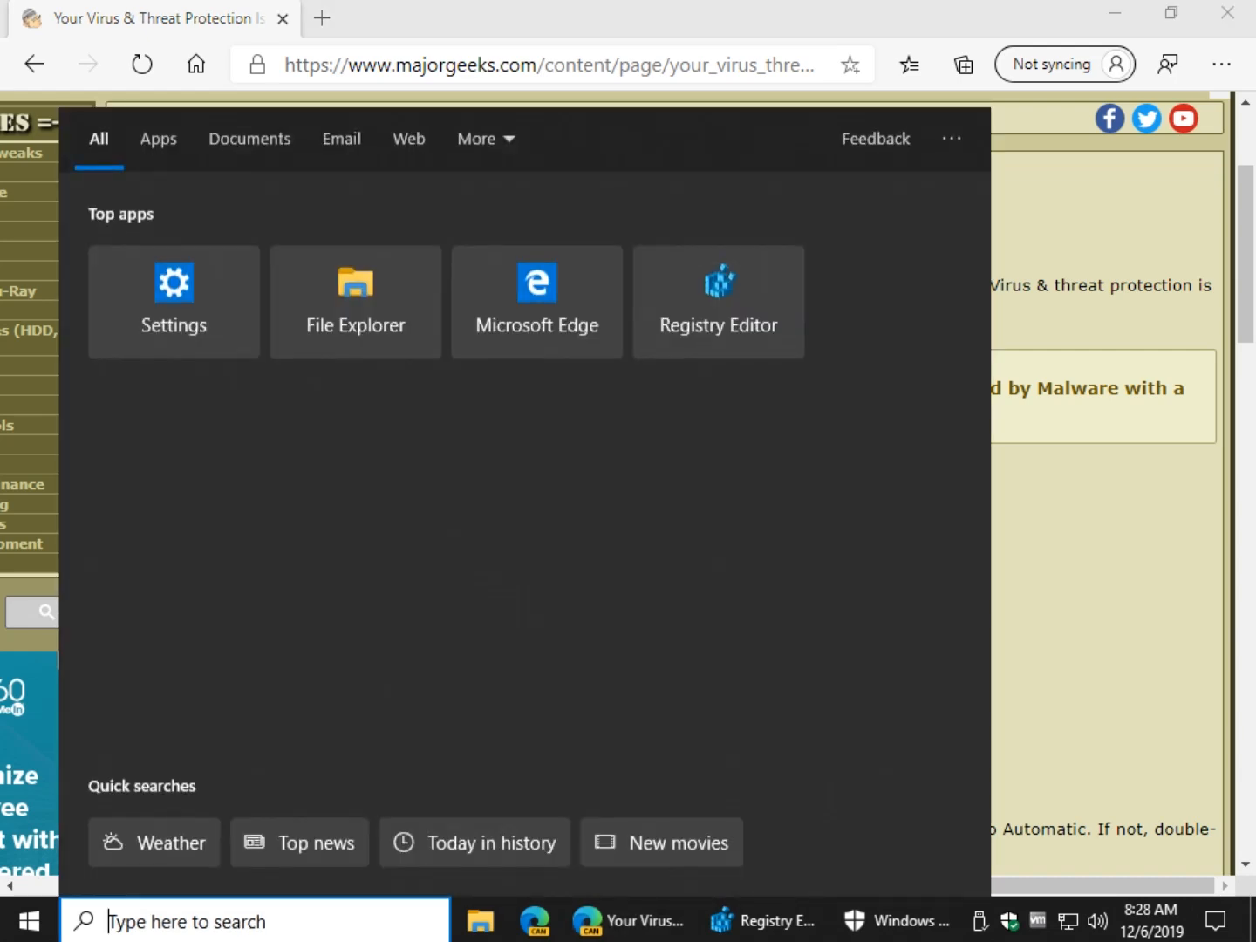
text(cmd)
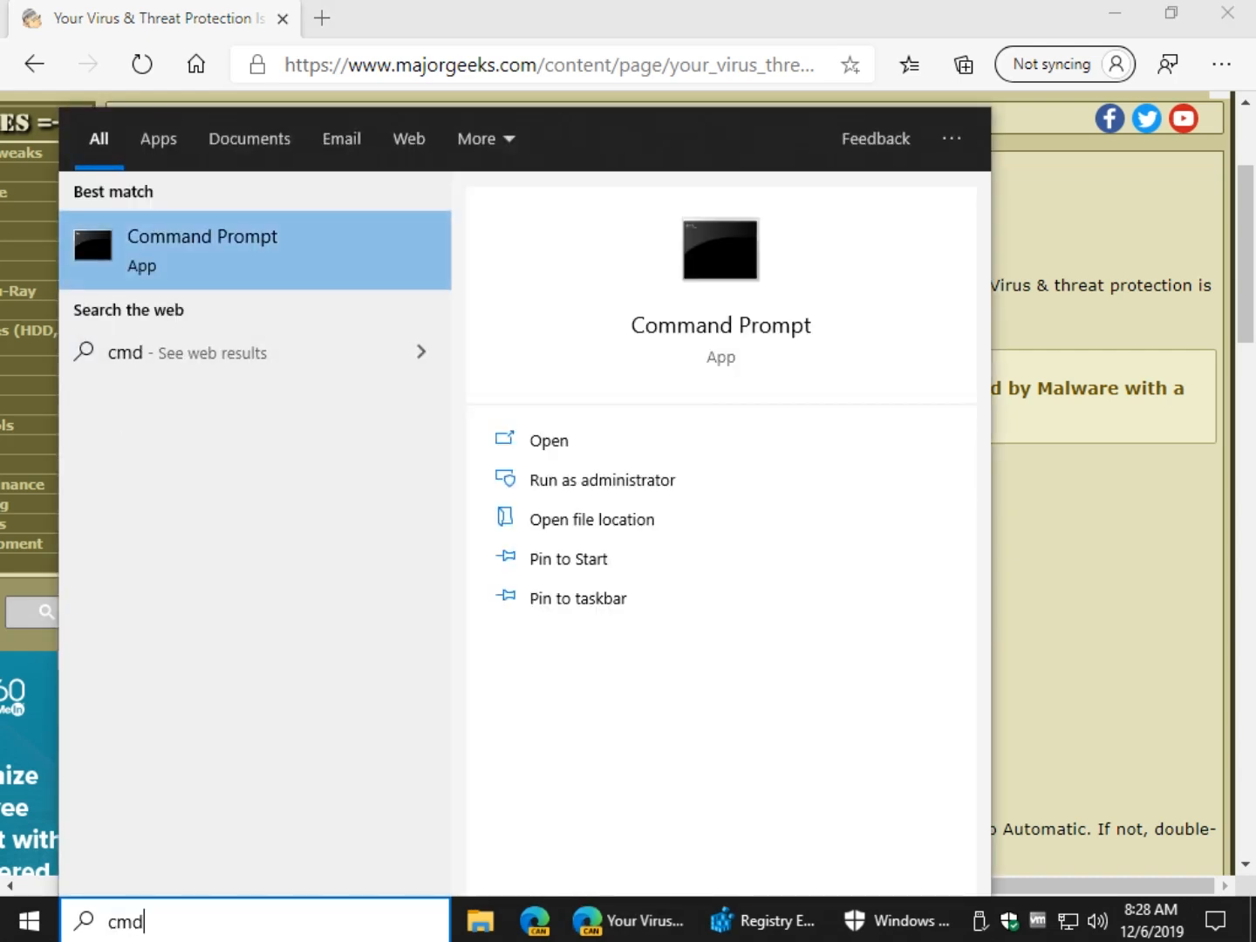
right_click(202, 248)
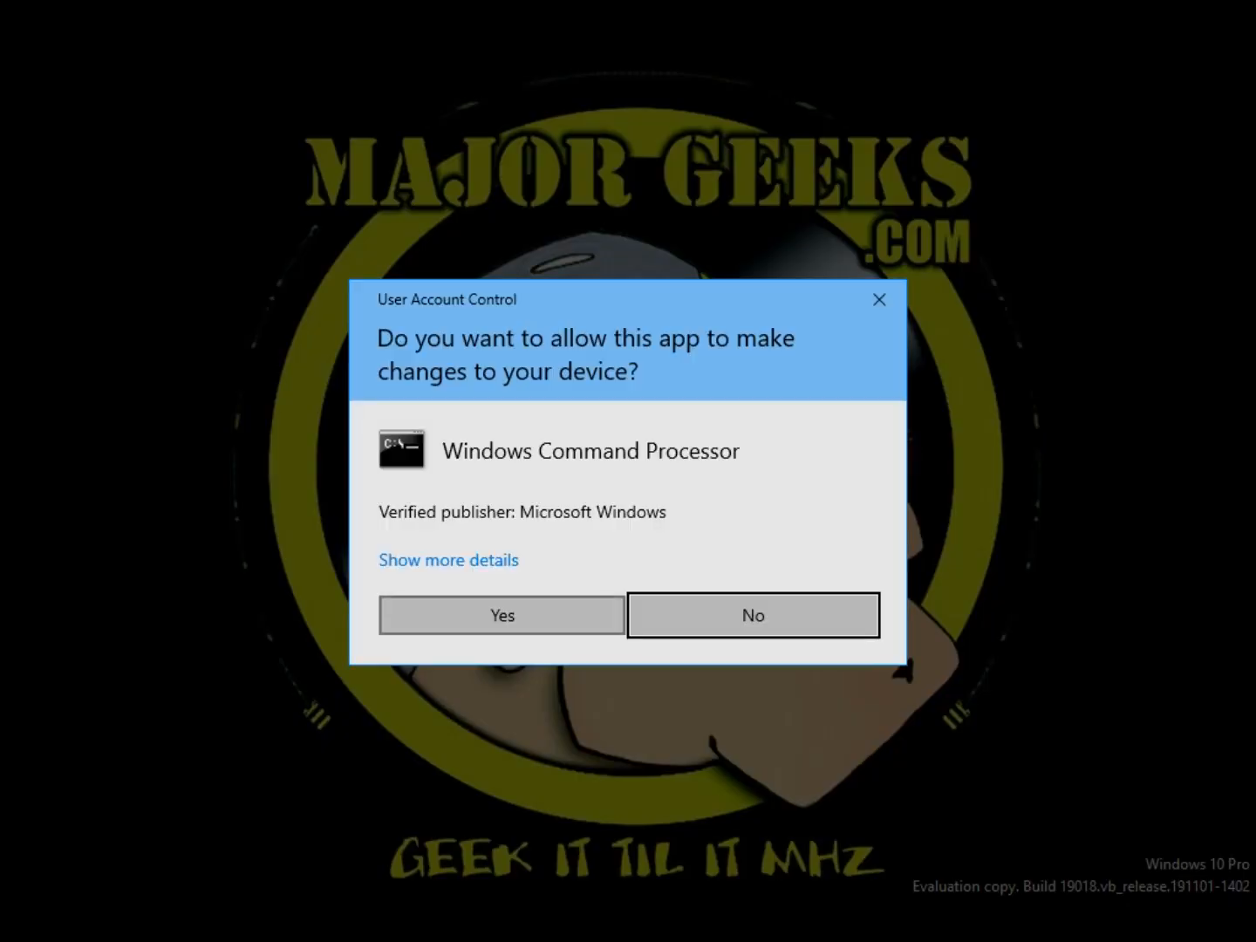
click(501, 615)
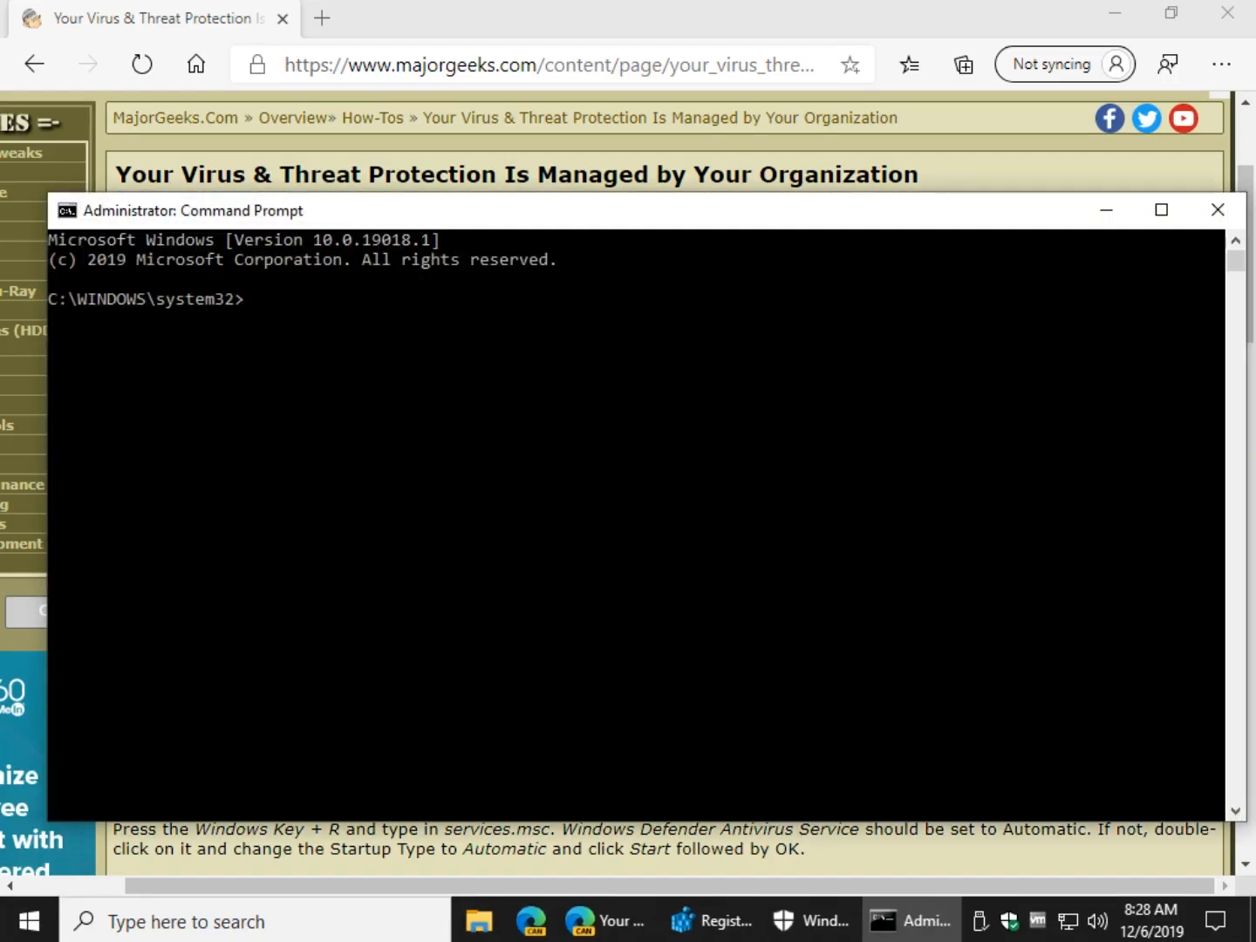
Step: Delete DisableAntiSpyware from HKLM Windows Defender policies with REG DELETE, confirm 'y', then minimize
text(REG DELETE "HKLM\SOFTWARE\Policies\Microsoft\Windows Defender" /v DisableAntiSpyware)
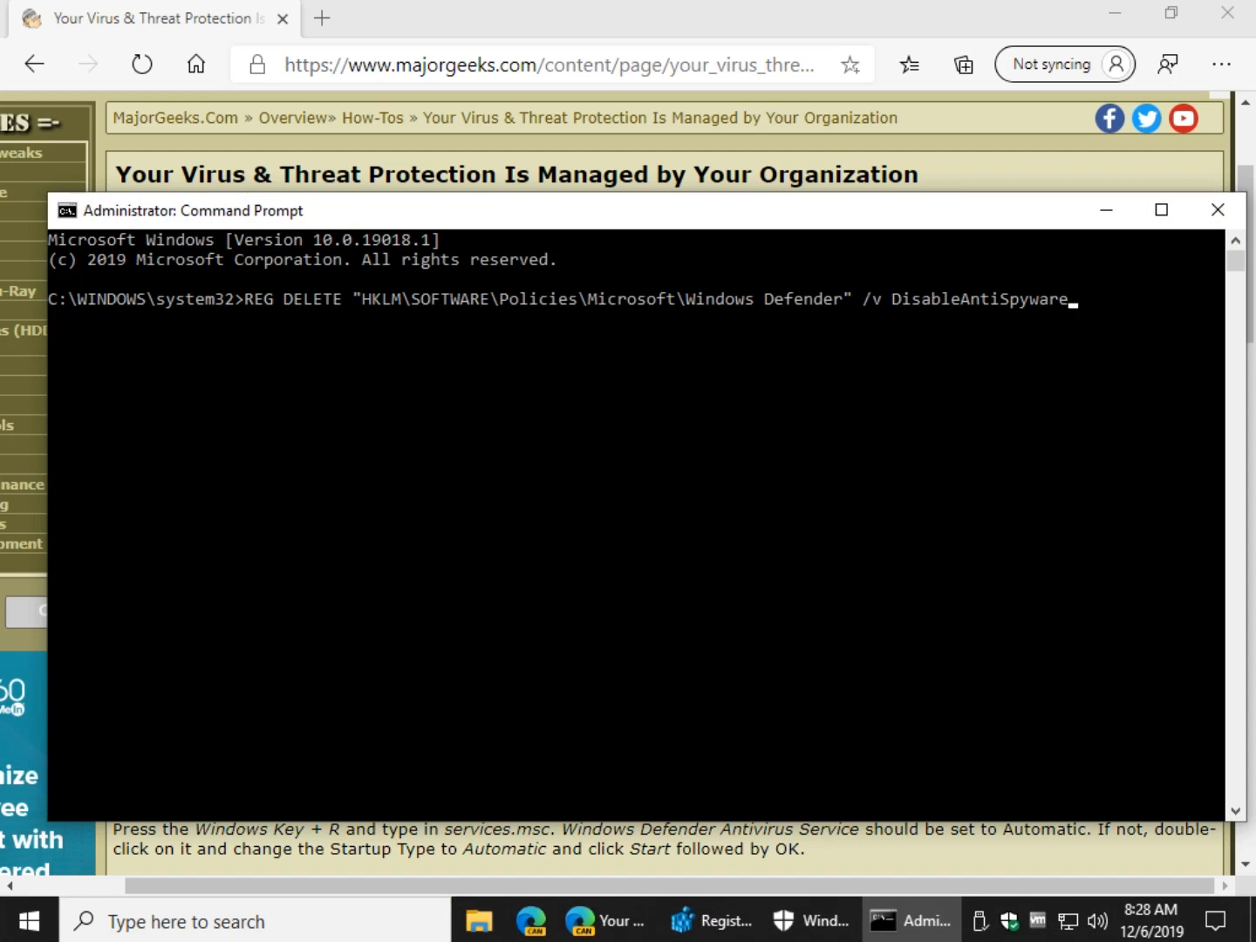
key(Enter)
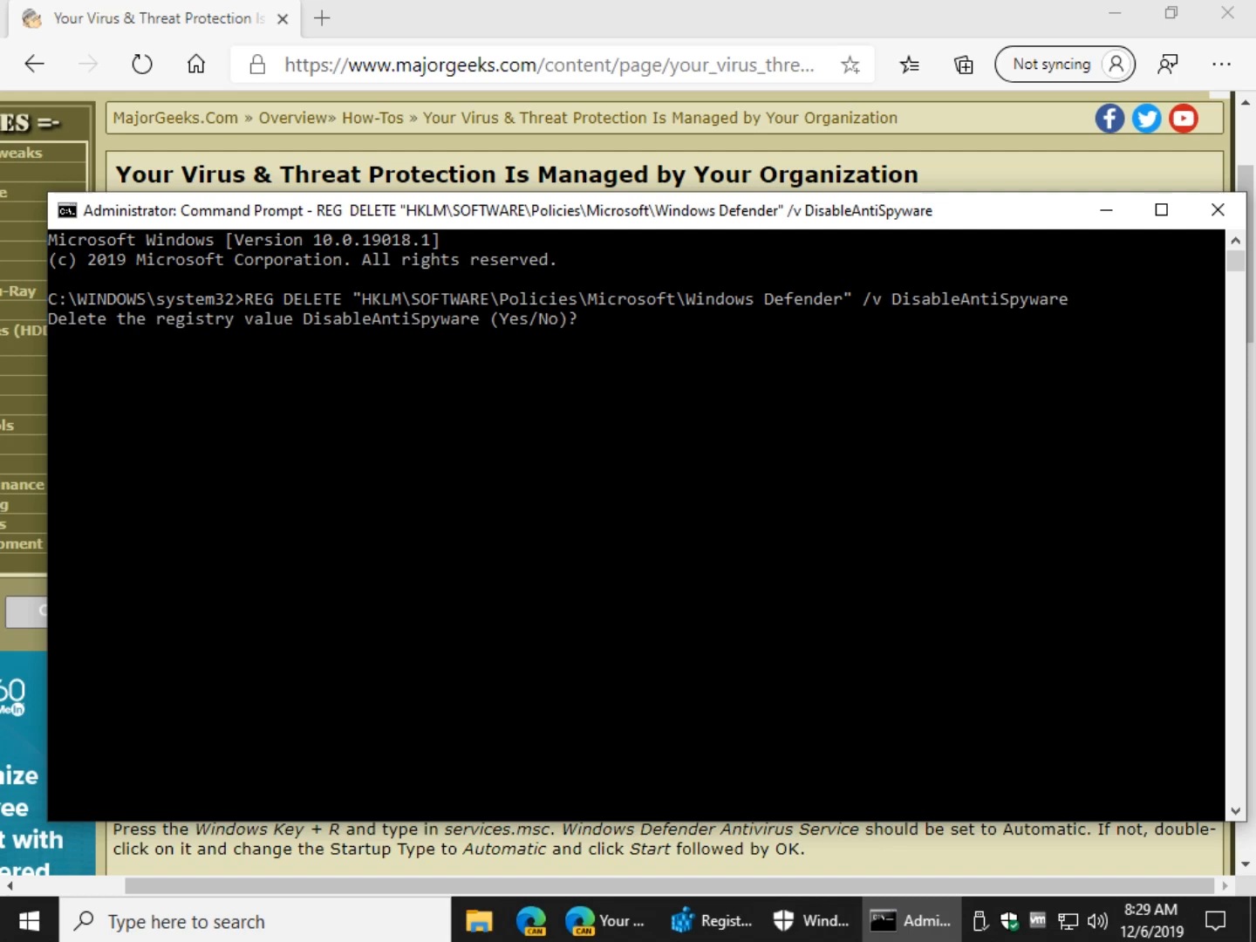
text(y)
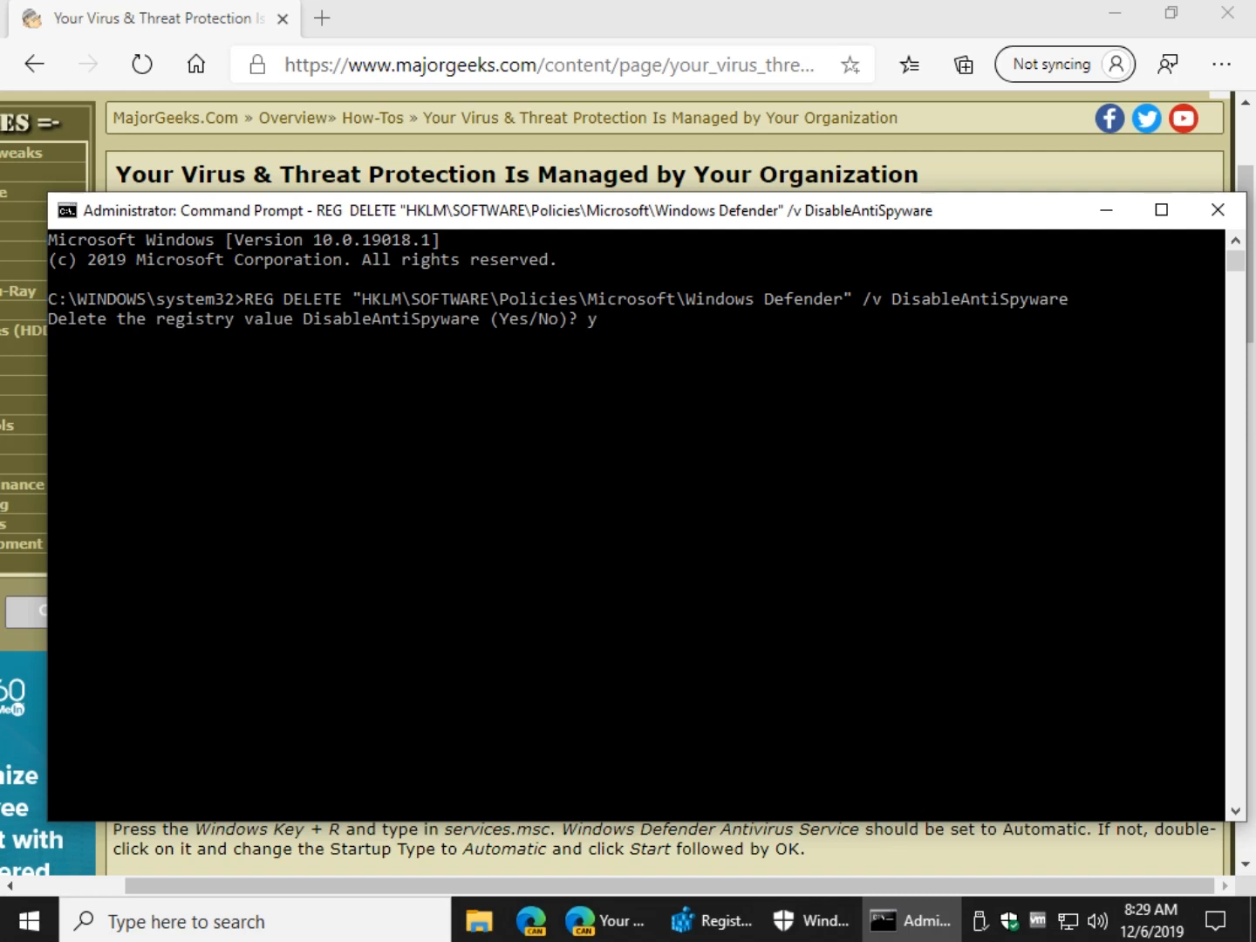
key(Enter)
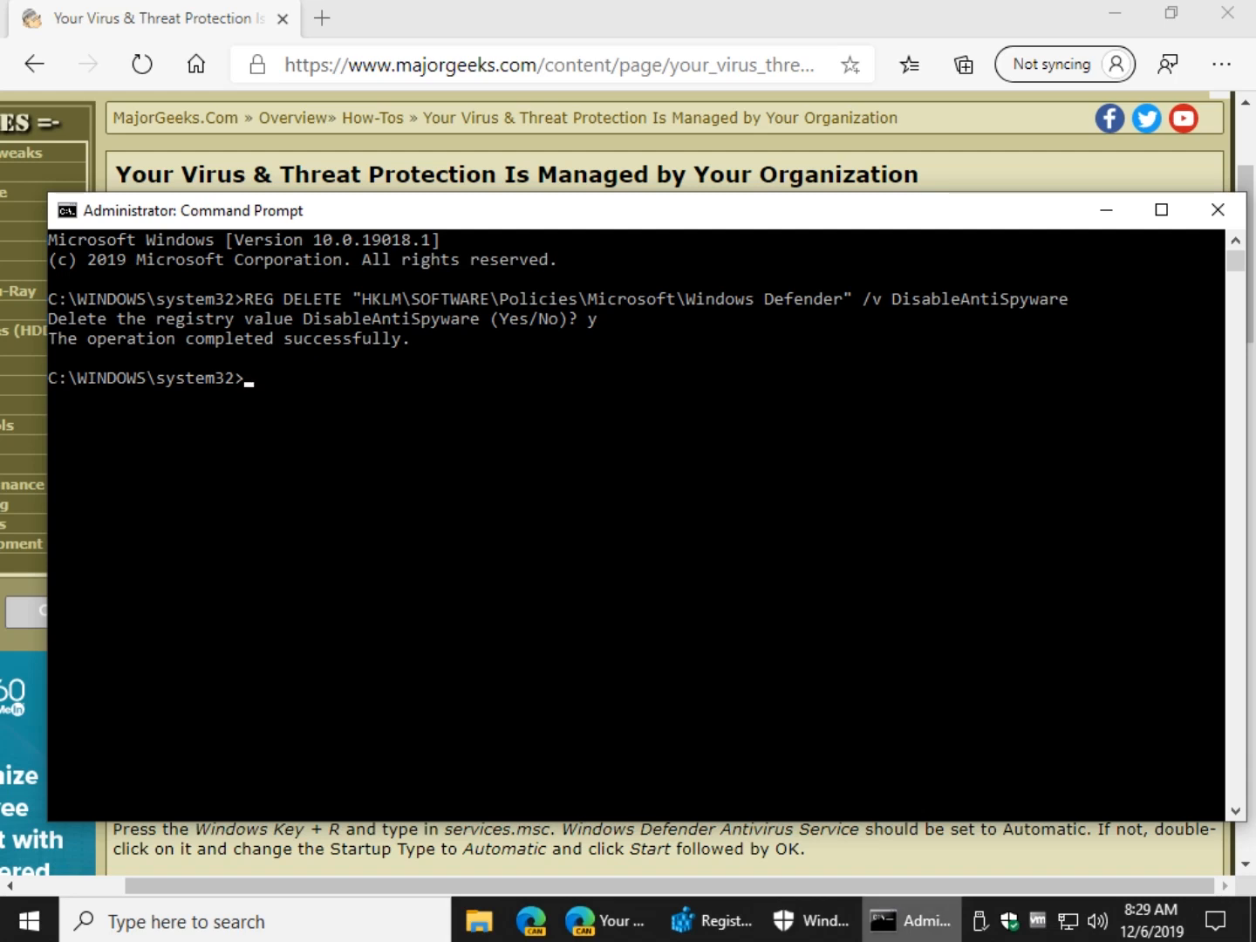
click(782, 920)
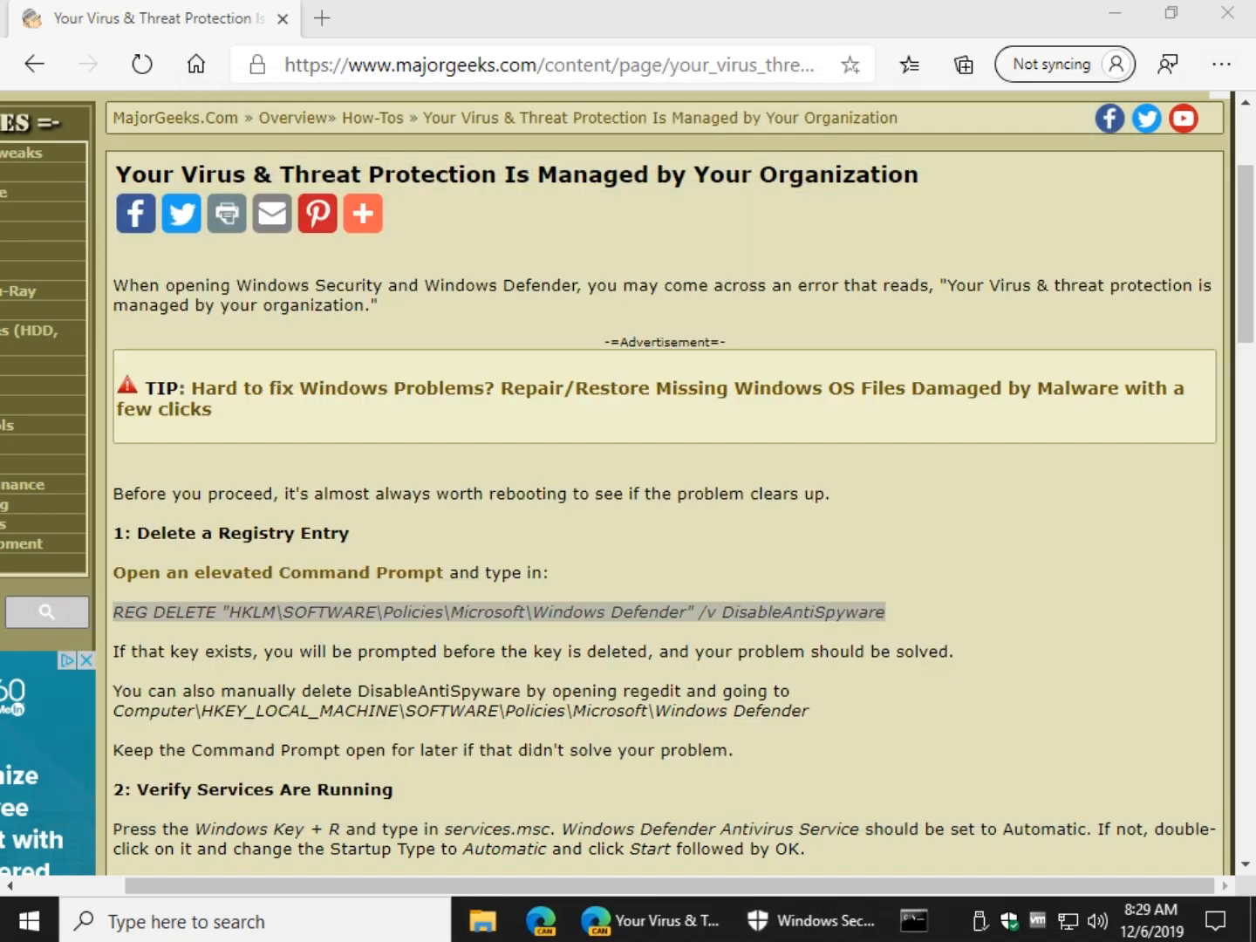
Step: Close Windows Security and scroll through the article's regsvr32 Re-Register DLL Files list
scroll(down, 3)
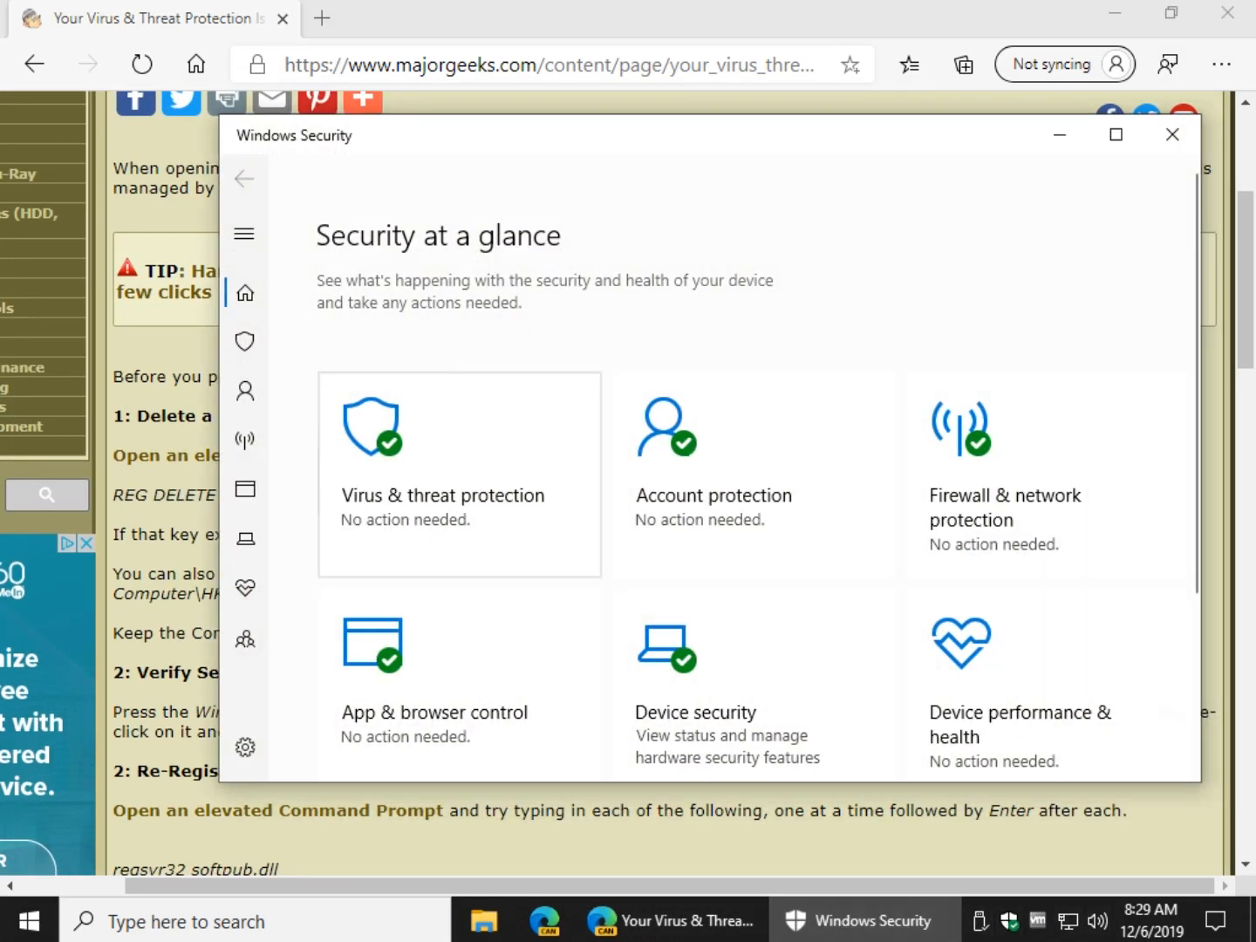
click(1171, 134)
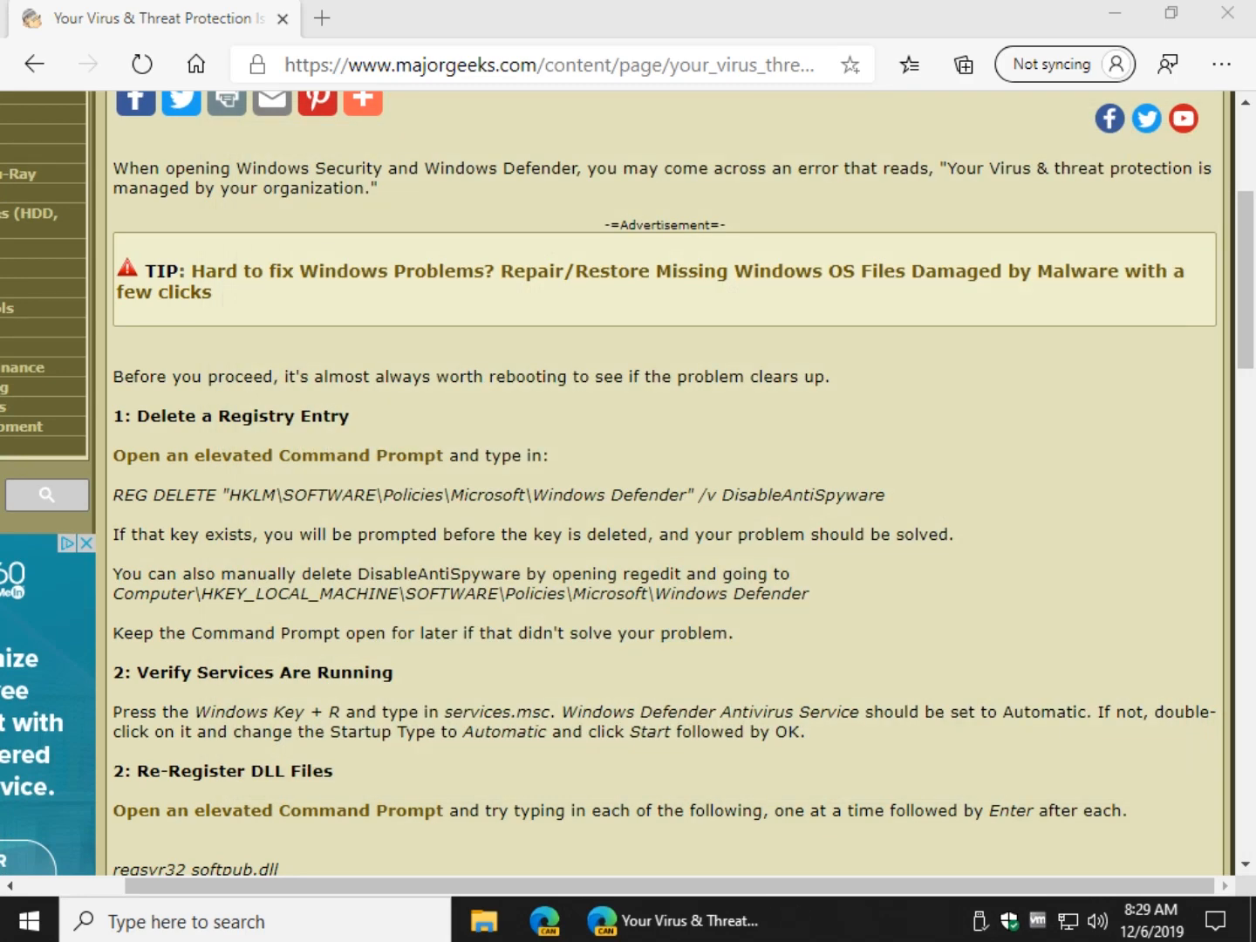
scroll(down, 3)
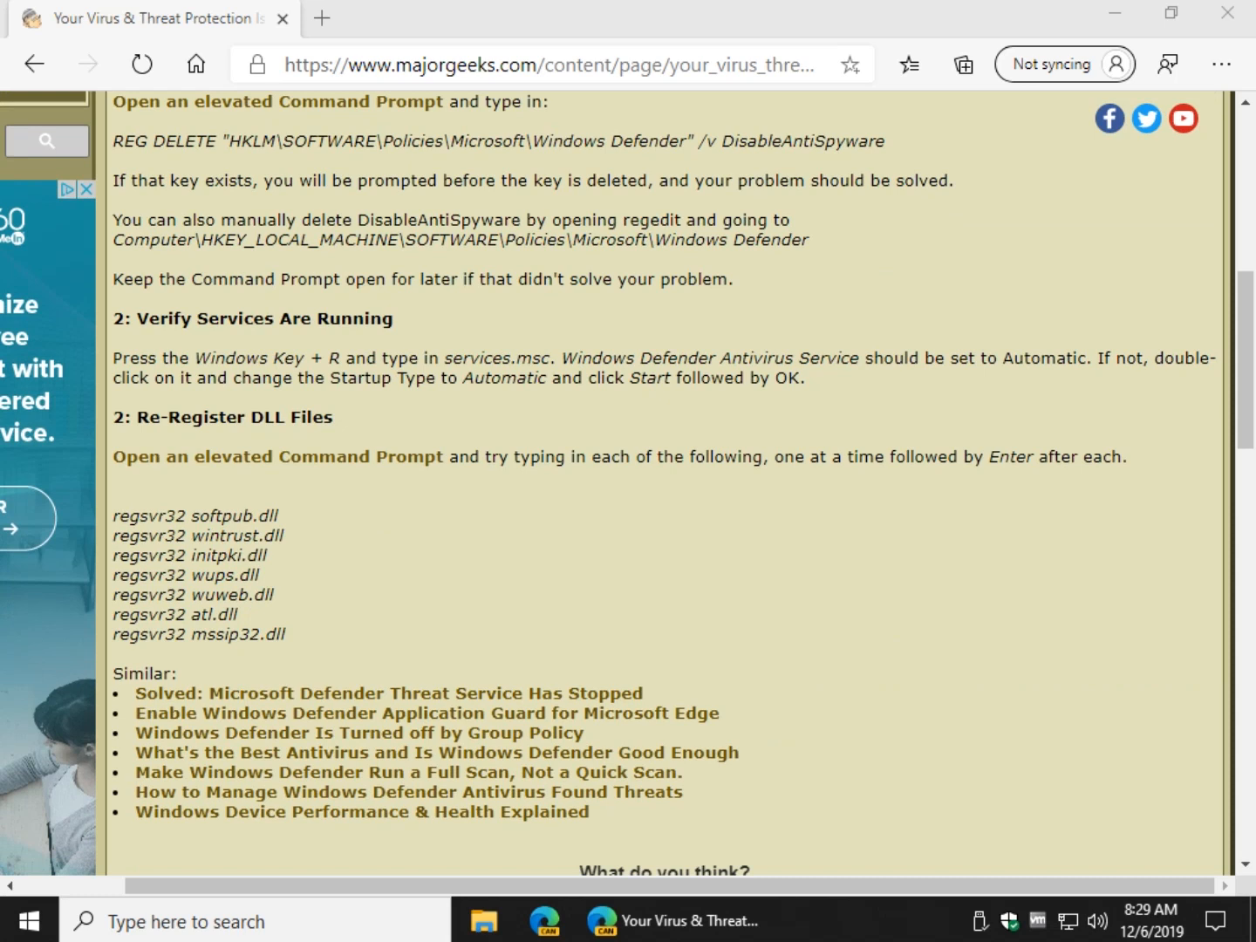
scroll(down, 3)
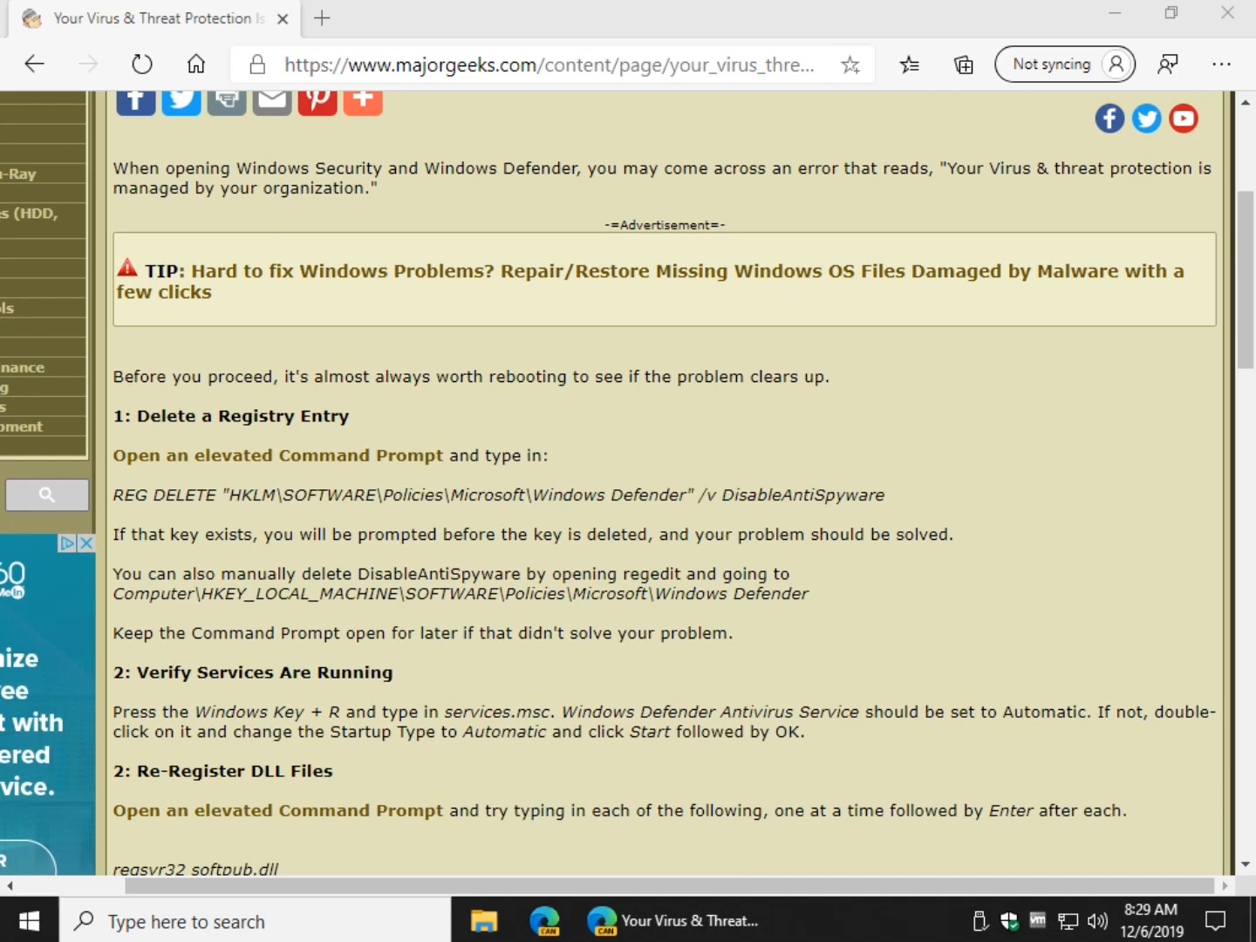
scroll(down, 3)
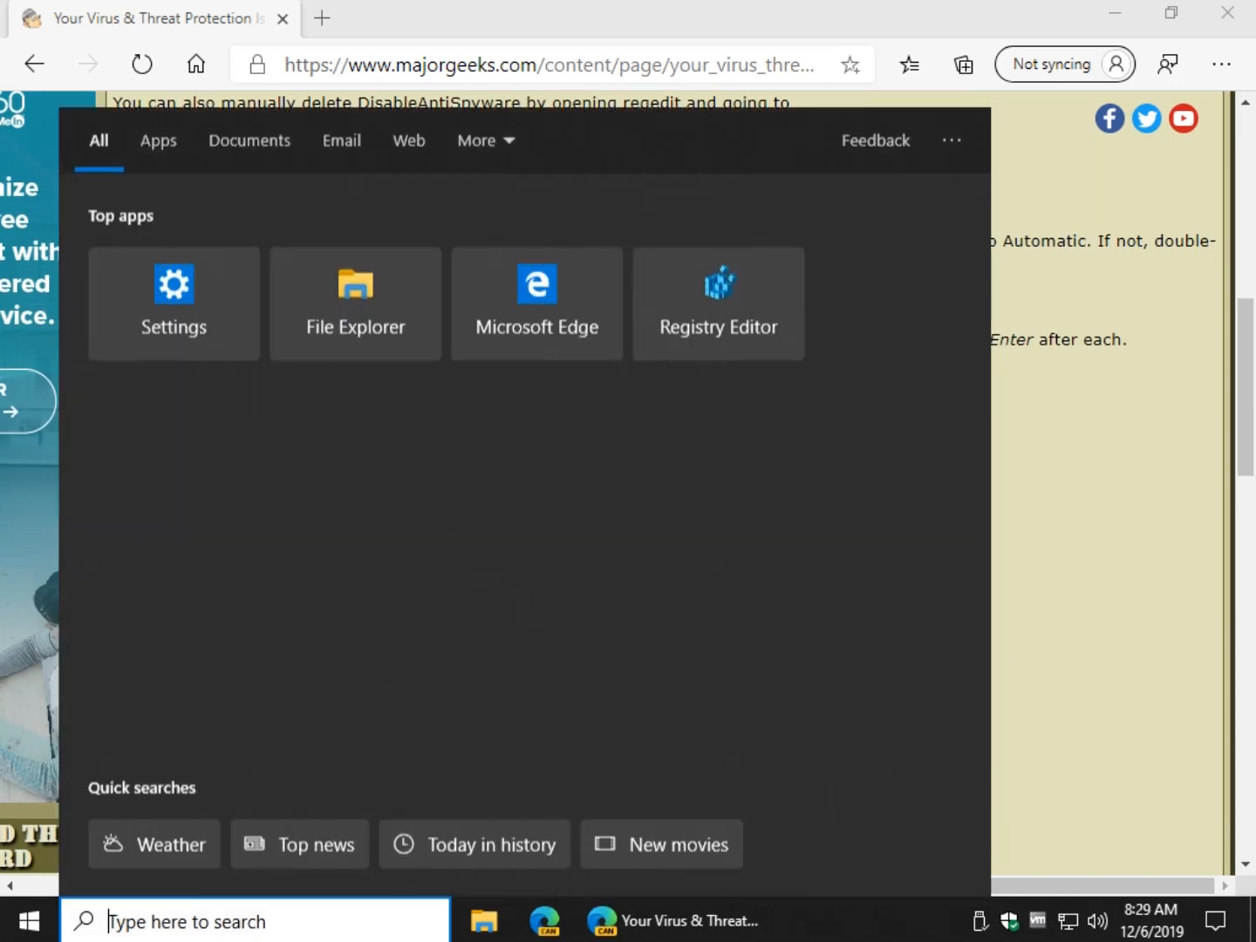
Step: Search 'cmd' again and run Command Prompt as administrator
text(cmd)
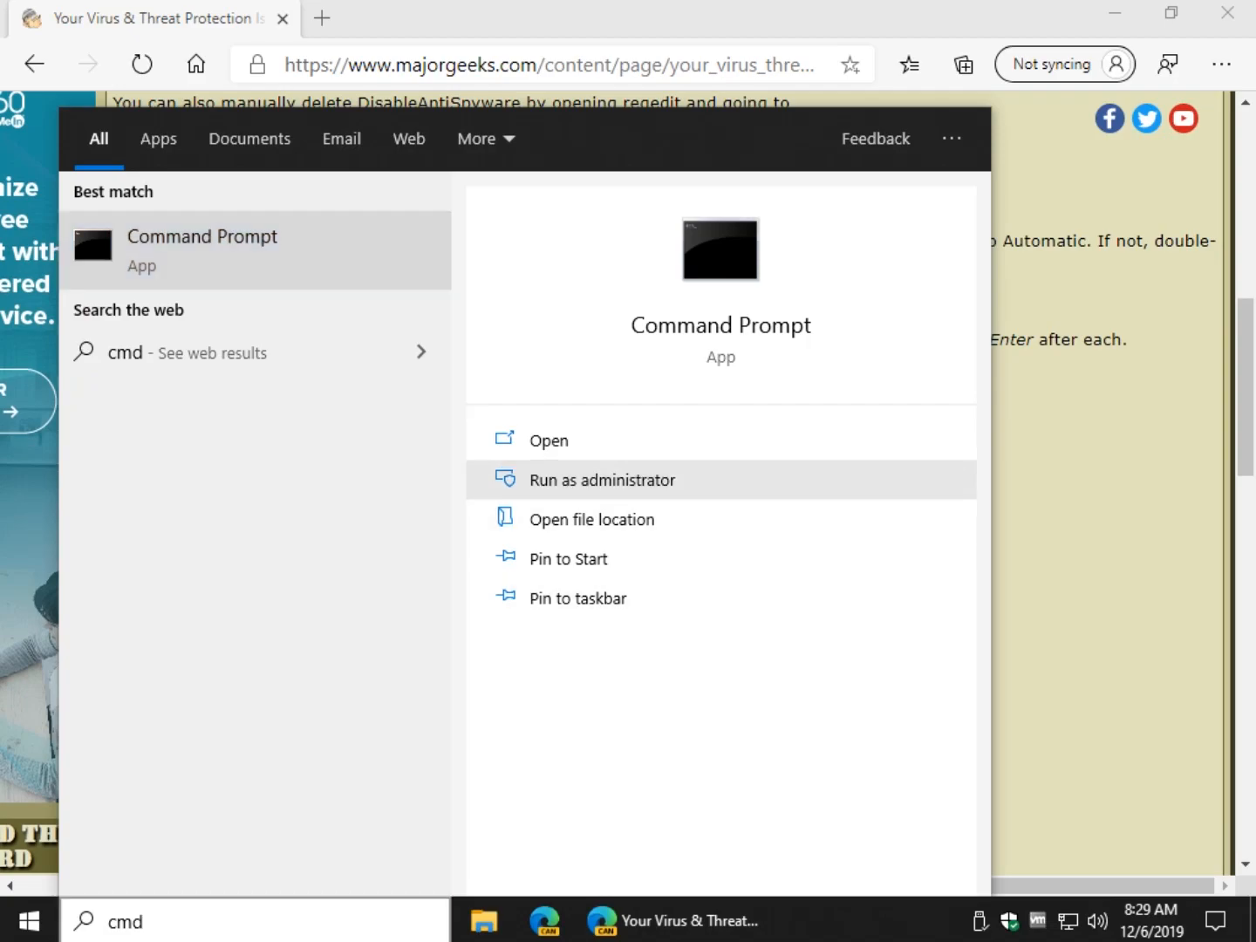
click(601, 480)
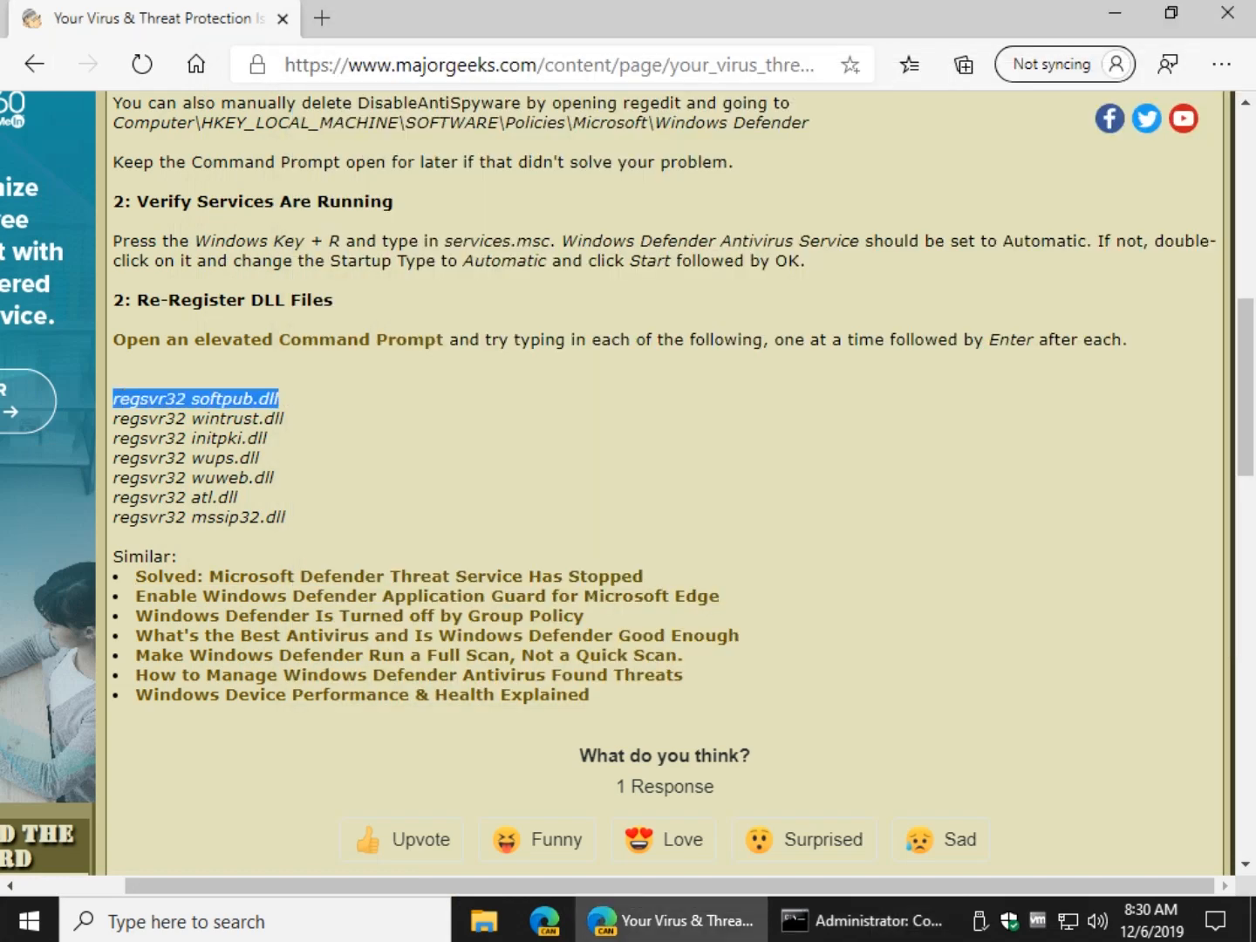
Step: Switch to the admin command window and acknowledge the softpub.dll registration success message
click(872, 920)
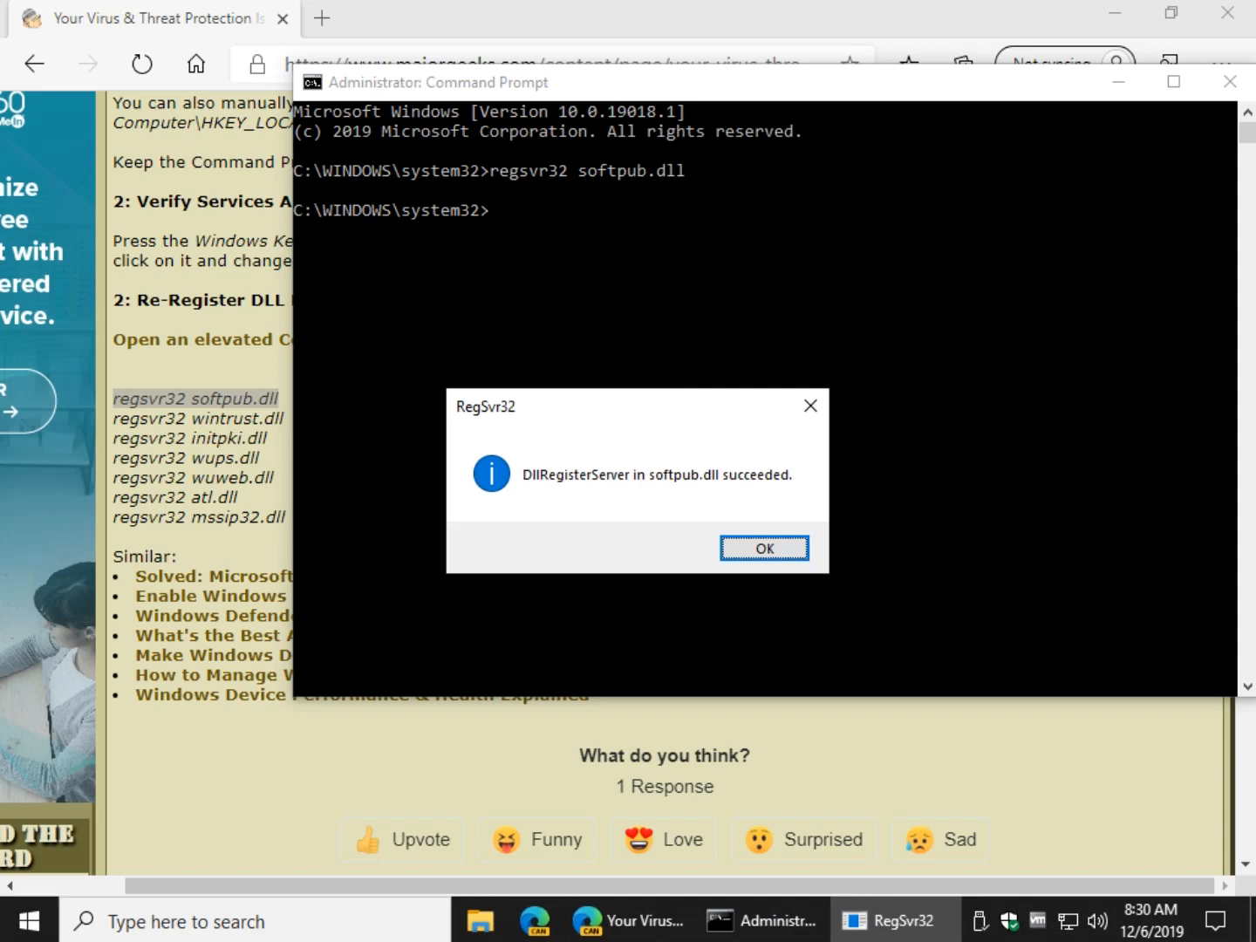
click(764, 547)
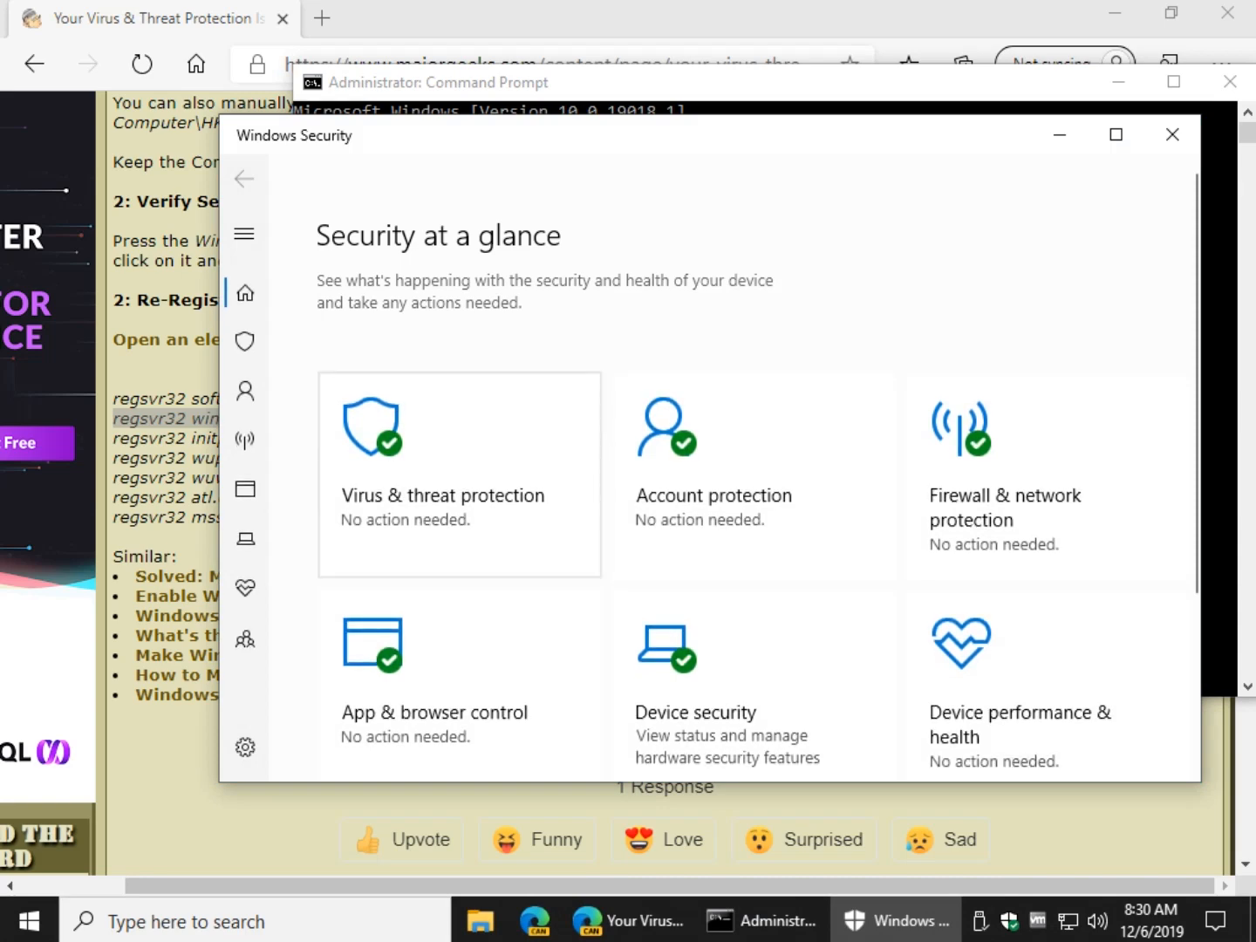
Step: Close Windows Security and scroll the MajorGeeks article back to its title
click(1172, 134)
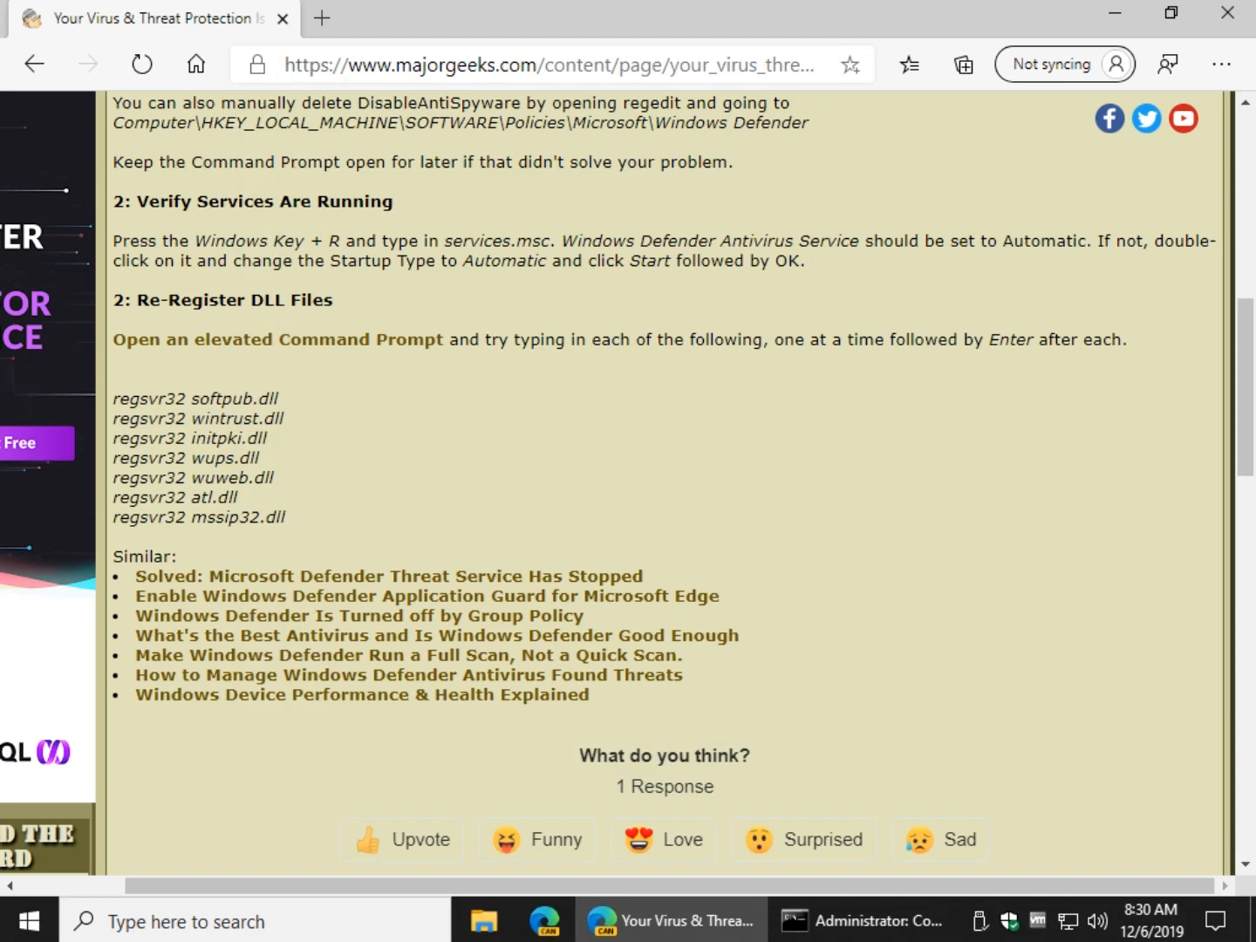
scroll(up, 3)
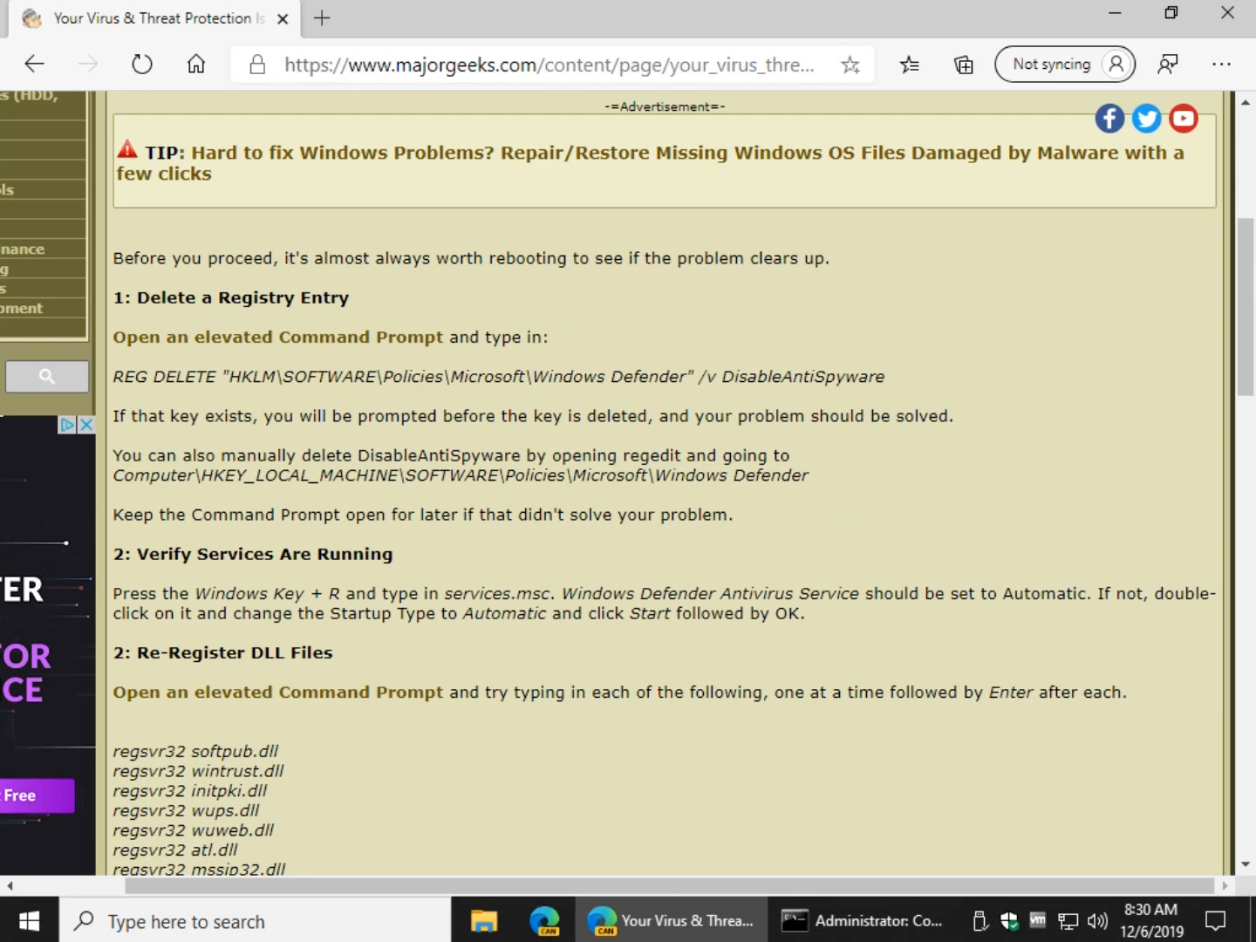
scroll(up, 3)
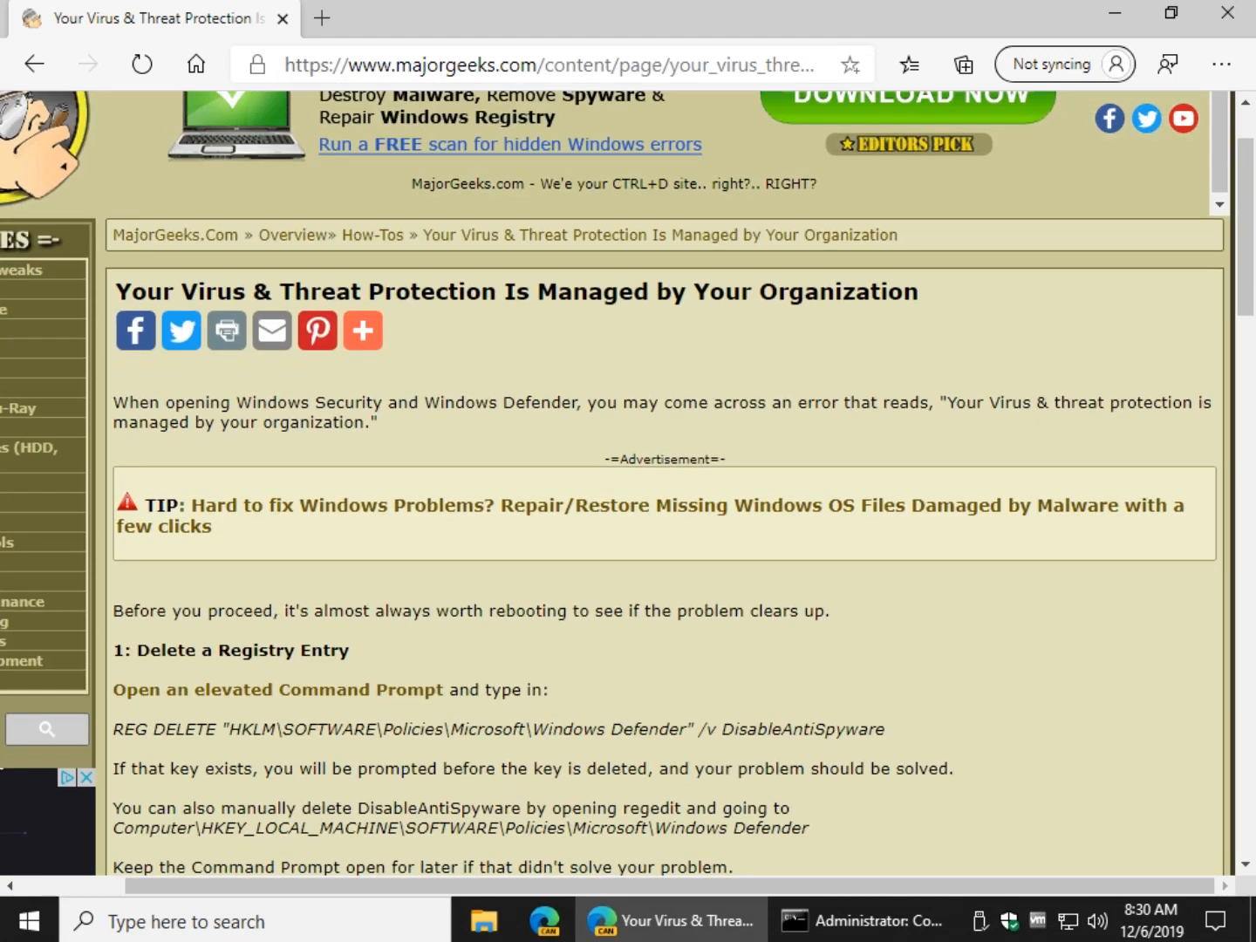
scroll(down, 3)
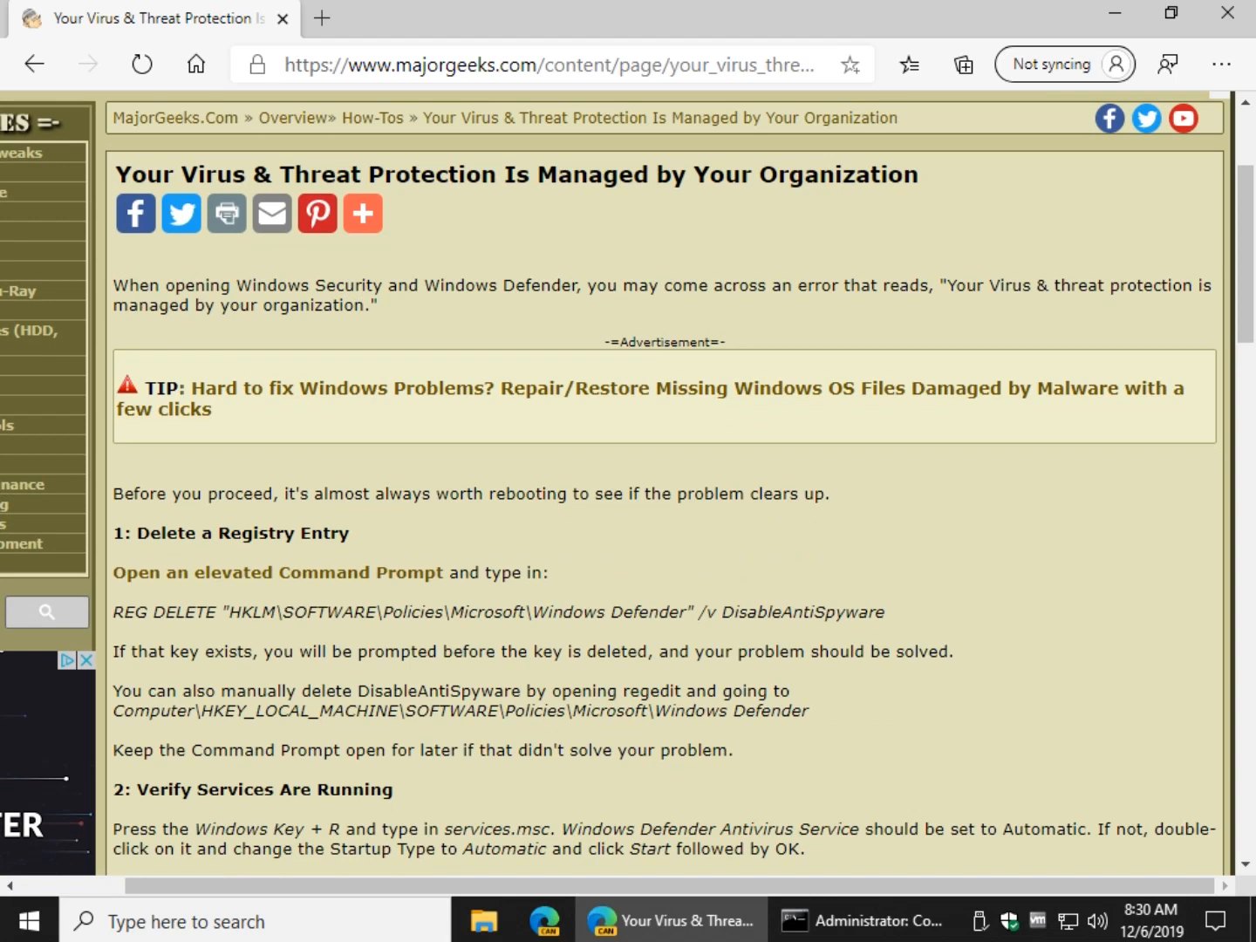
mouse_move(13, 425)
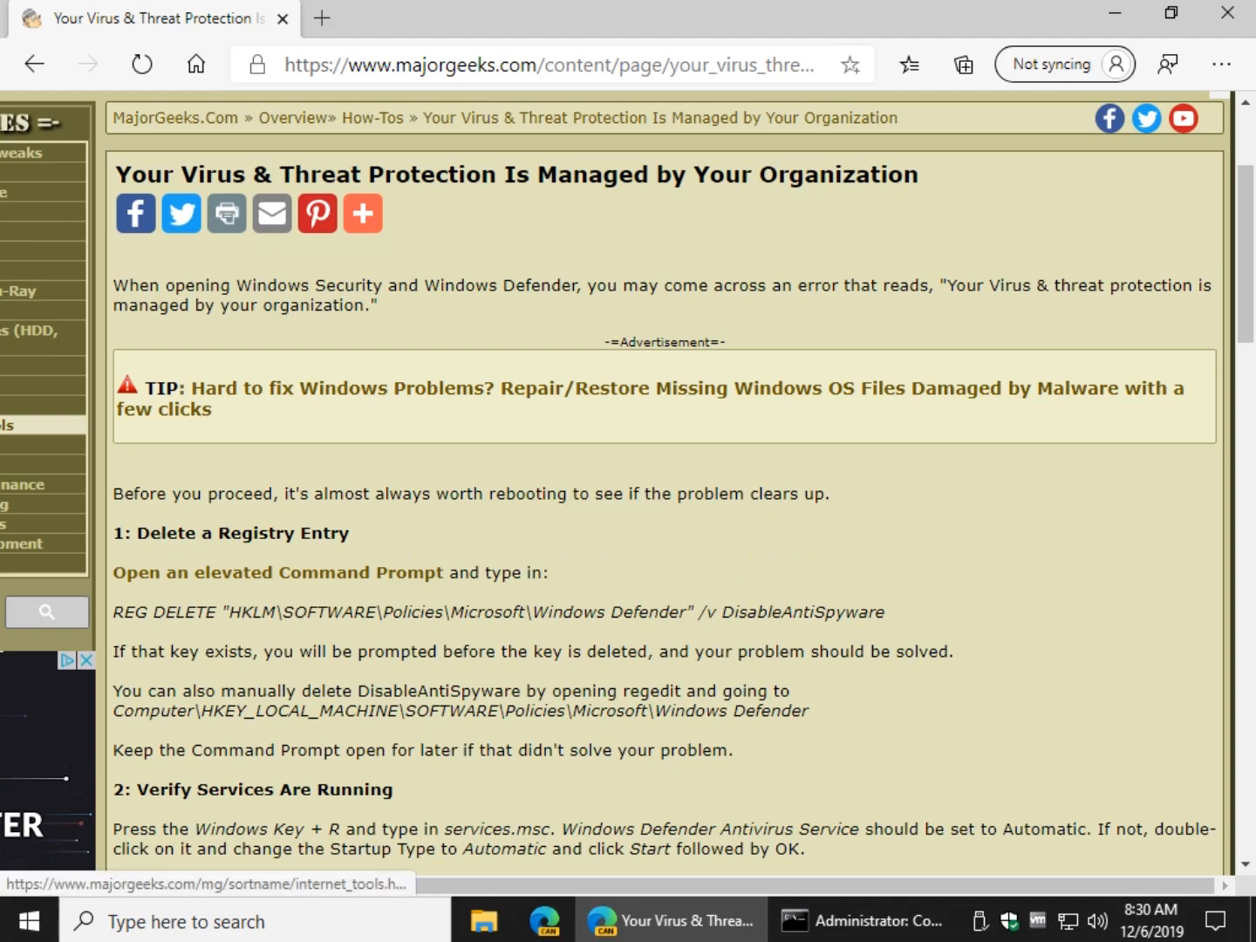